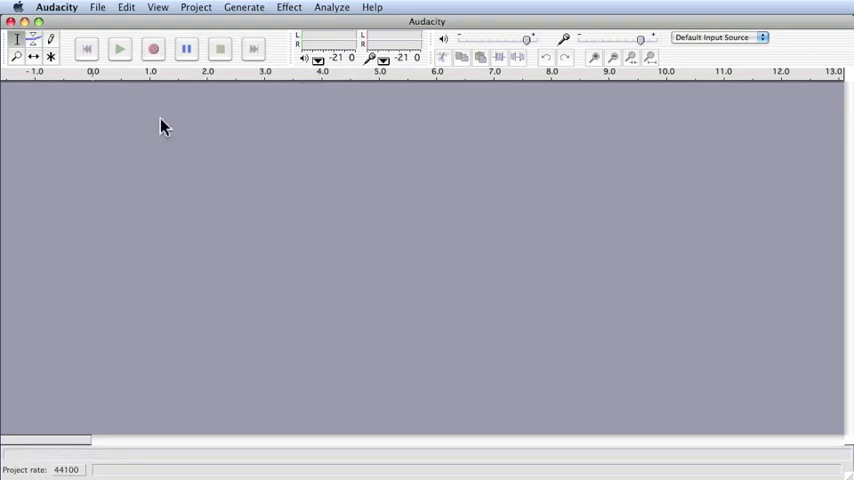
Start a Tone generator with the Sine waveform kept
{"action": "left_click", "coordinate": [244, 8]}
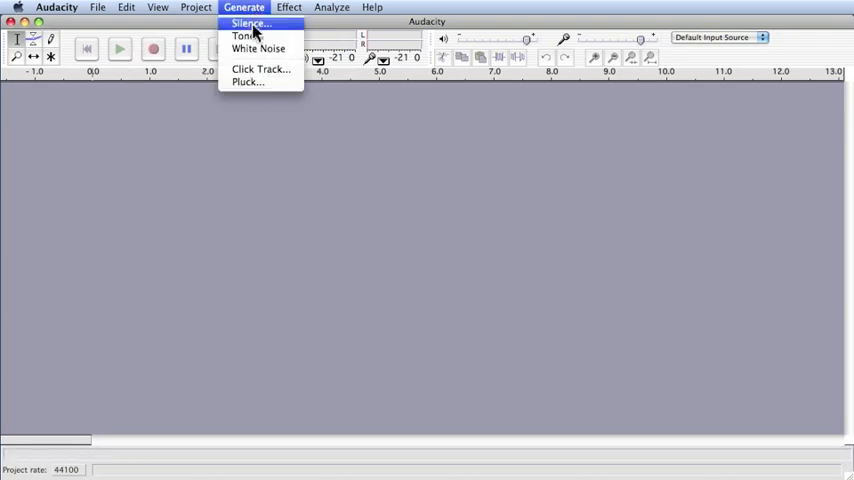
{"action": "left_click", "coordinate": [244, 36]}
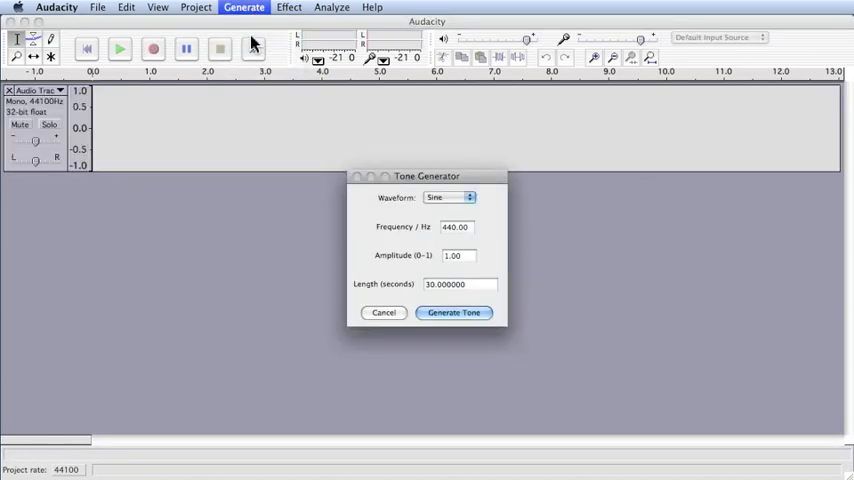
{"action": "mouse_move", "coordinate": [280, 197]}
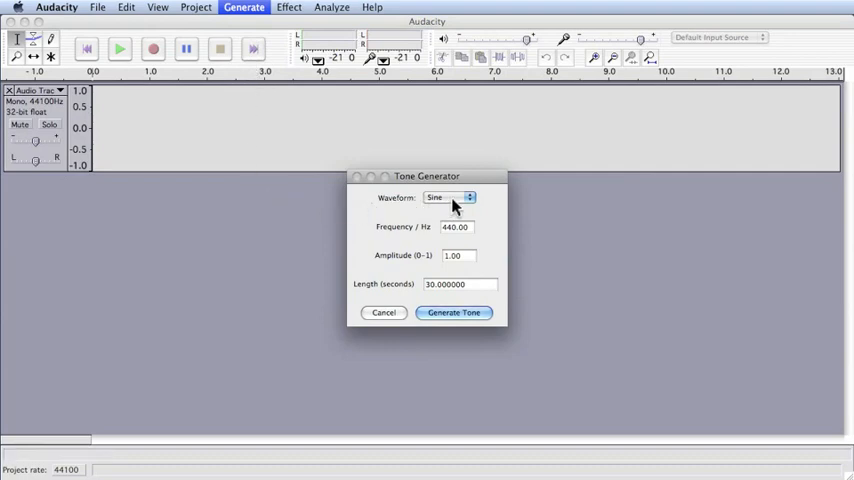
{"action": "left_click", "coordinate": [448, 197]}
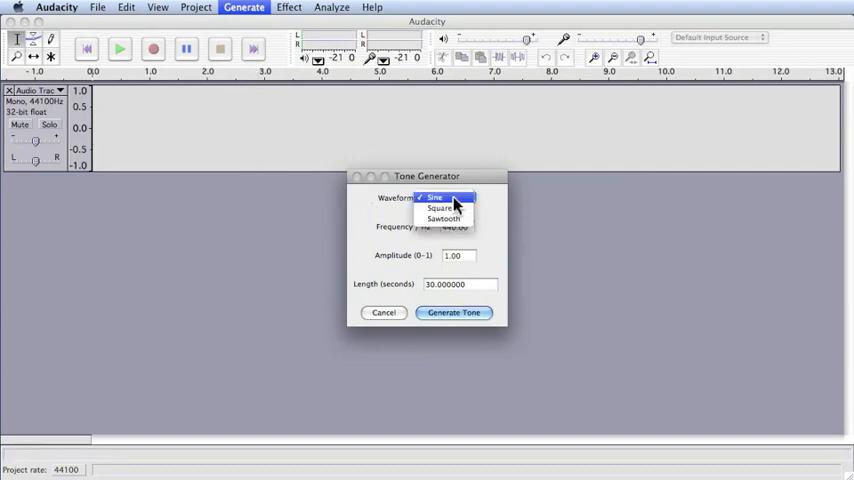
{"action": "left_click", "coordinate": [434, 196]}
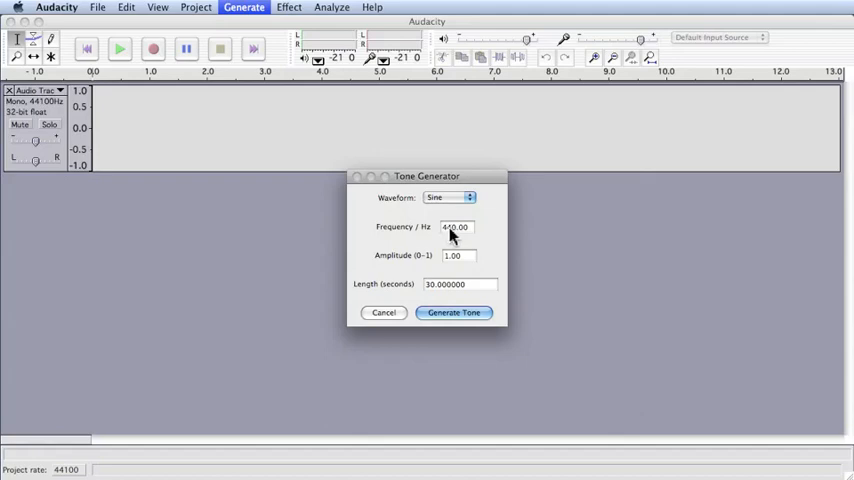
Generate a 5-second 200 Hz sine tone at amplitude 0.64 into the track
{"action": "left_click", "coordinate": [456, 227]}
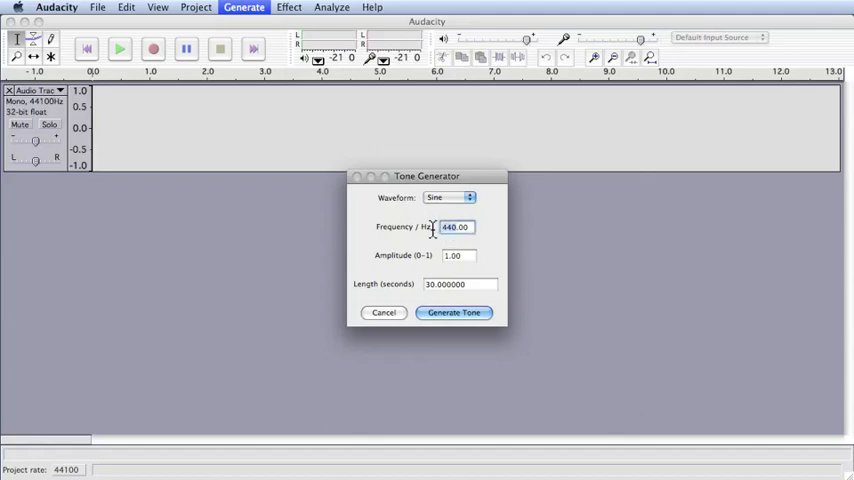
{"action": "type", "text": "20.00"}
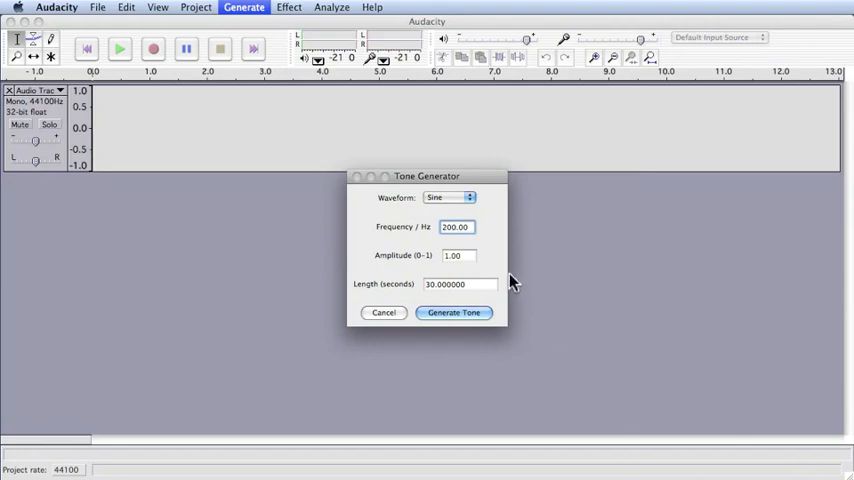
{"action": "mouse_move", "coordinate": [473, 258]}
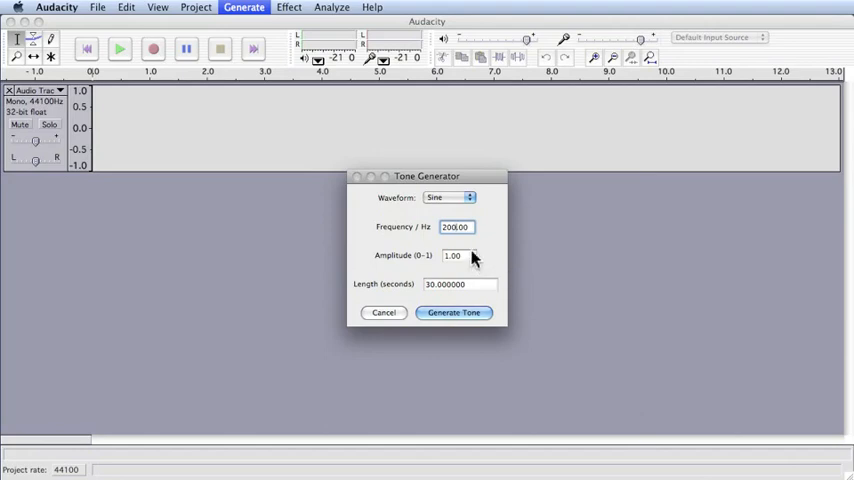
{"action": "mouse_move", "coordinate": [488, 250]}
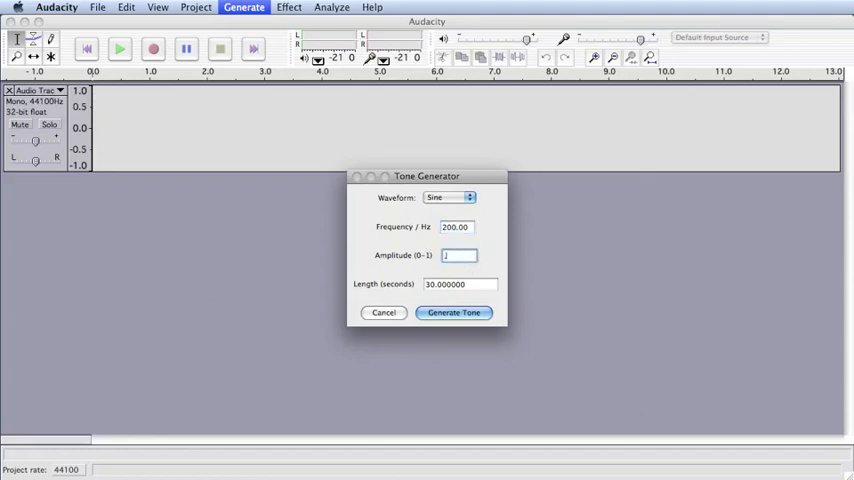
{"action": "type", "text": ".64"}
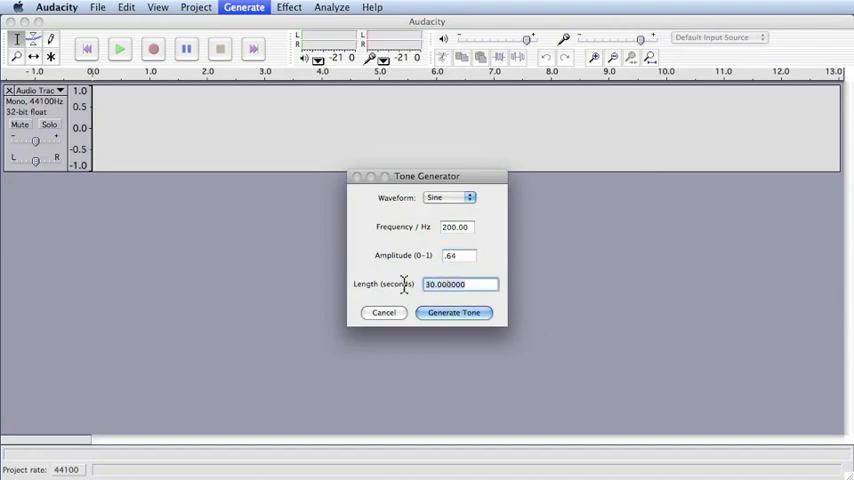
{"action": "type", "text": "5"}
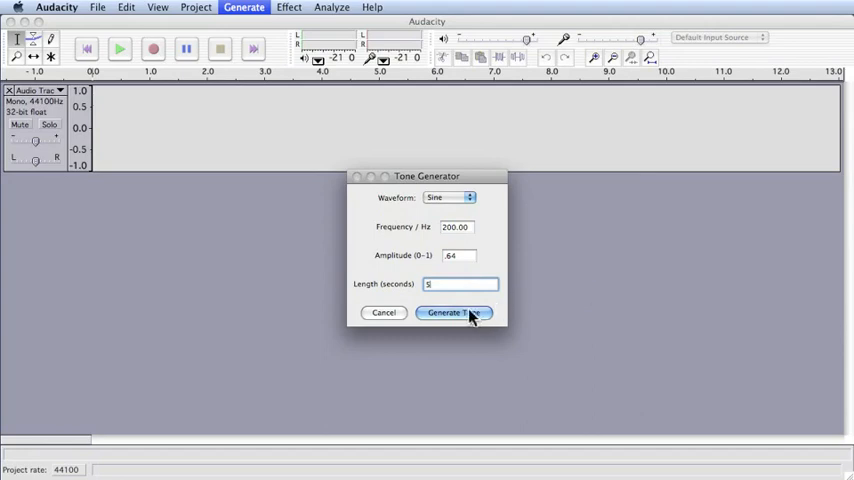
{"action": "left_click", "coordinate": [453, 312]}
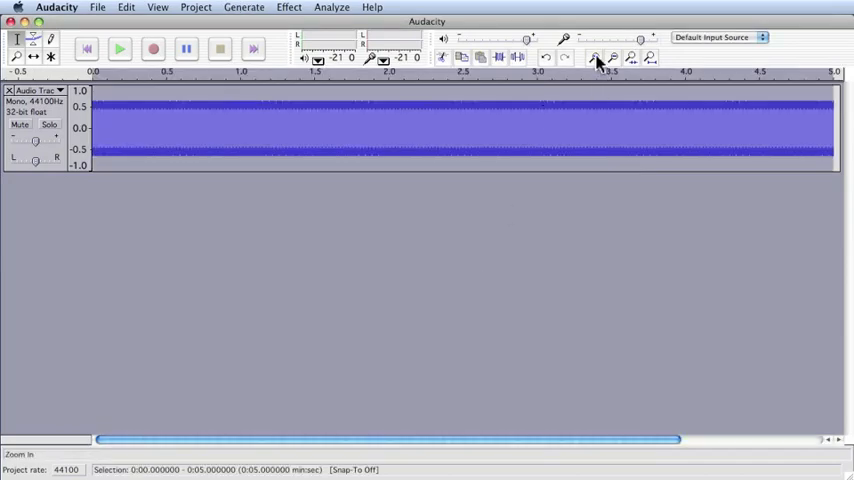
{"action": "left_click", "coordinate": [597, 57]}
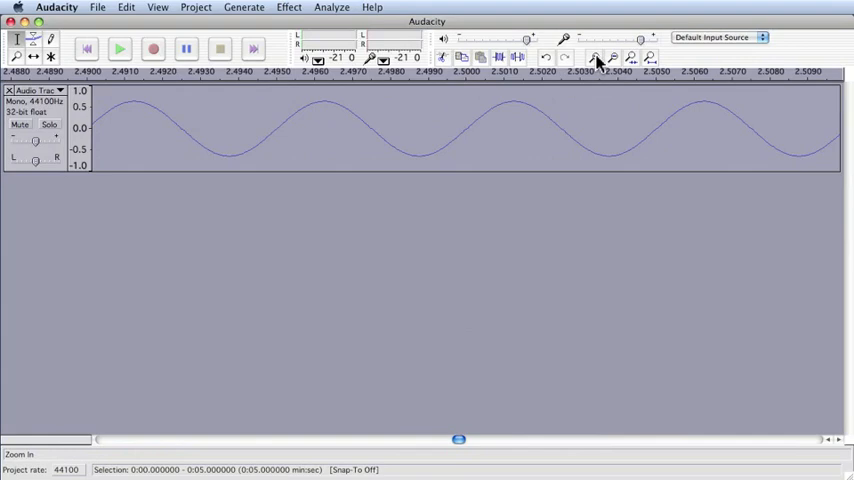
{"action": "left_click", "coordinate": [596, 57]}
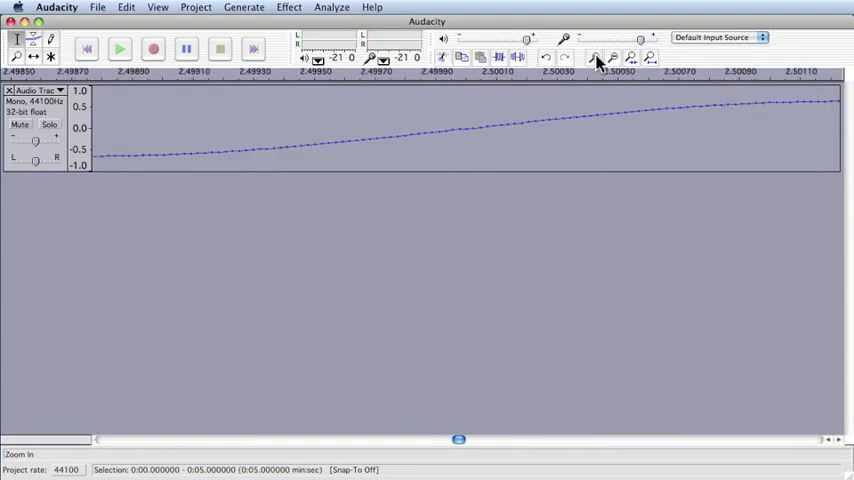
{"action": "left_click", "coordinate": [612, 57]}
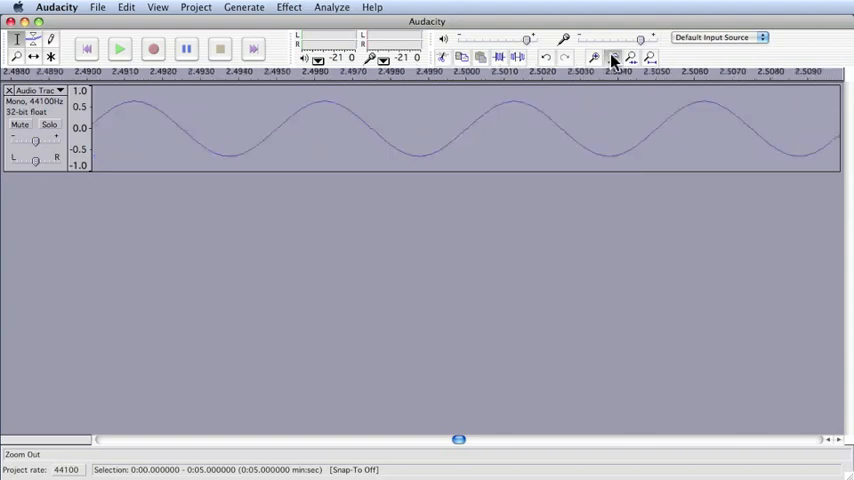
{"action": "left_click", "coordinate": [612, 57]}
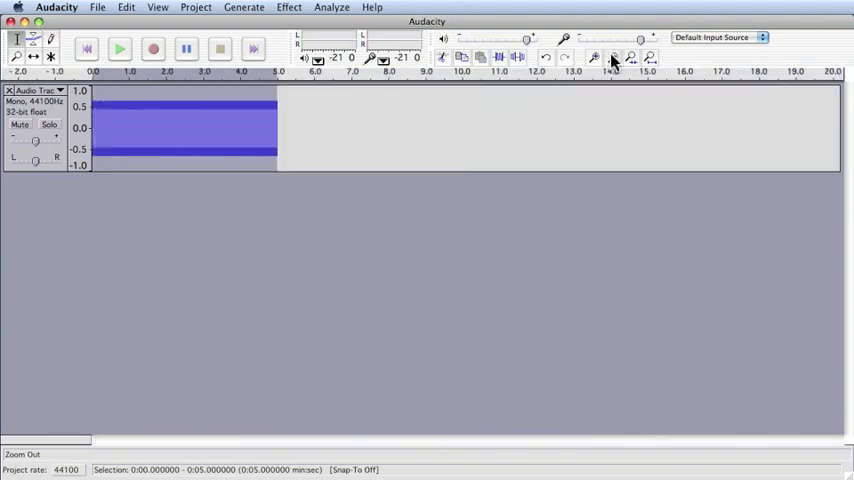
{"action": "left_click", "coordinate": [594, 57]}
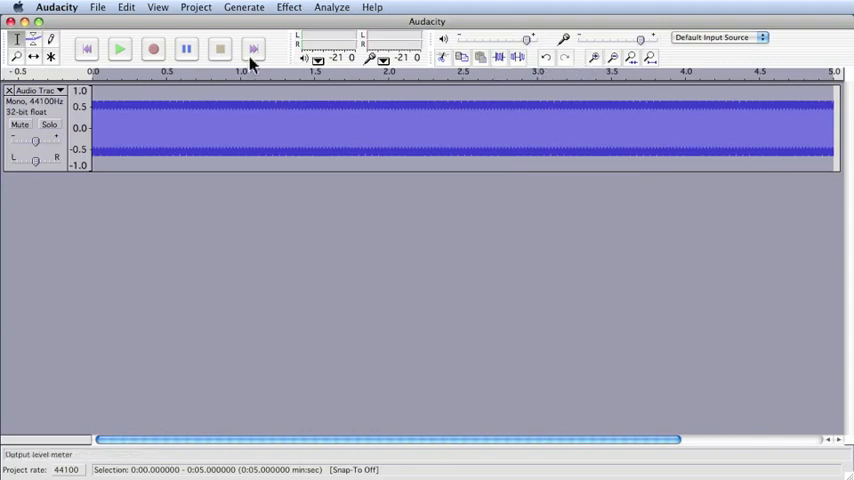
{"action": "left_click", "coordinate": [119, 49]}
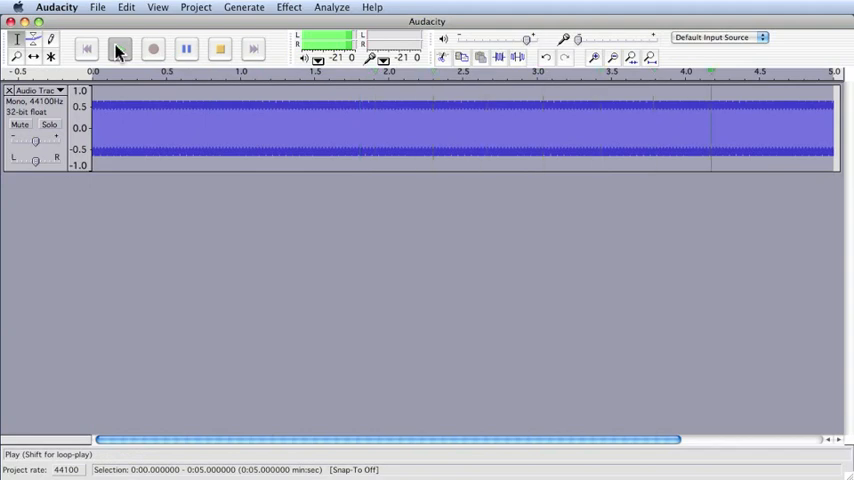
{"action": "left_click", "coordinate": [118, 48]}
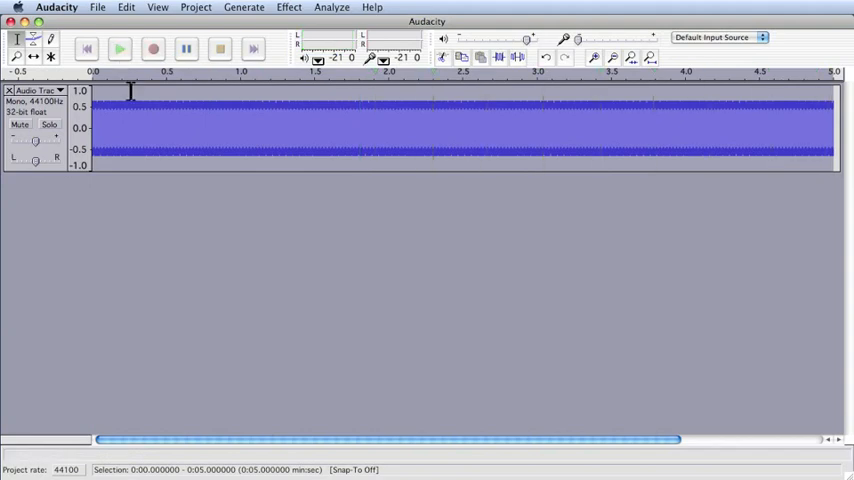
{"action": "left_click", "coordinate": [119, 49]}
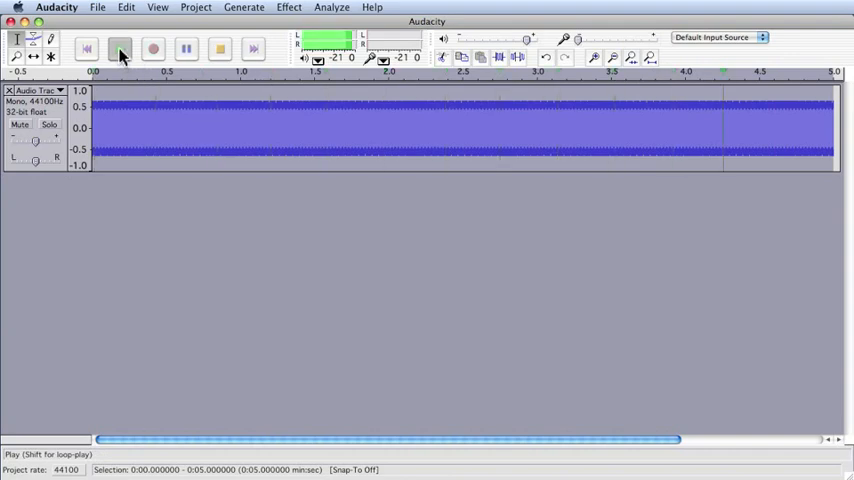
{"action": "left_click", "coordinate": [119, 49]}
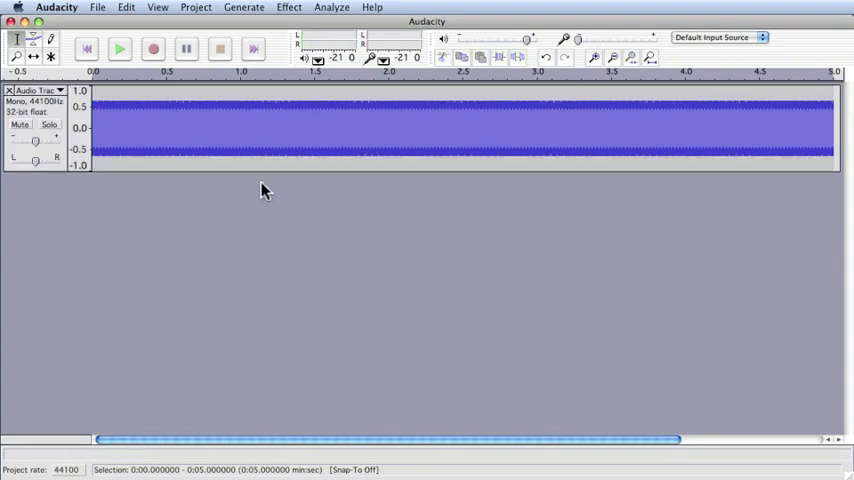
Generate a 5-second 400 Hz sine tone at amplitude 0.32 into the second track
{"action": "left_click", "coordinate": [244, 7]}
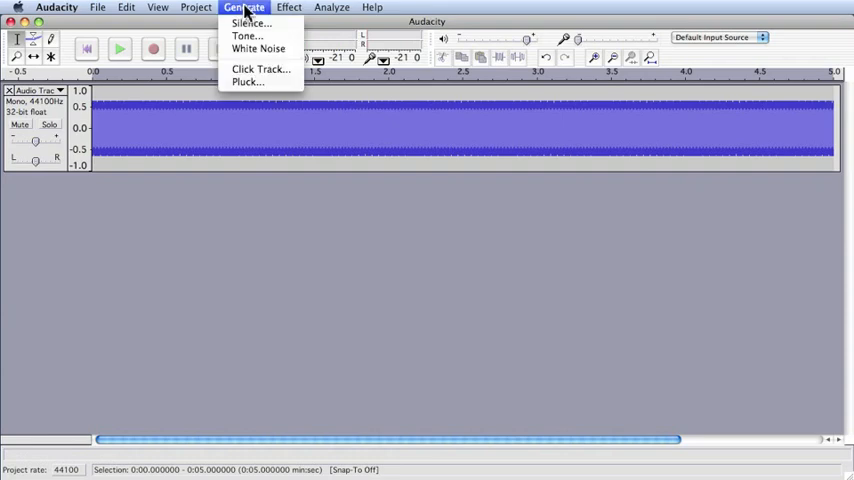
{"action": "left_click", "coordinate": [245, 35]}
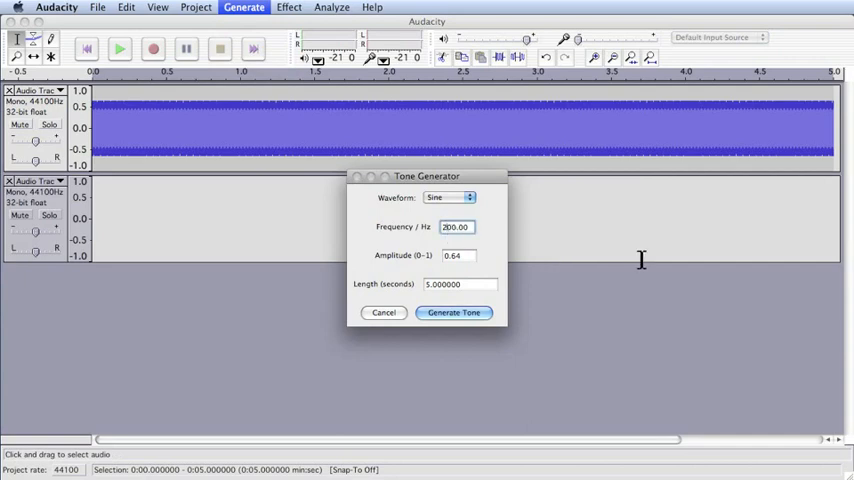
{"action": "type", "text": "400.00"}
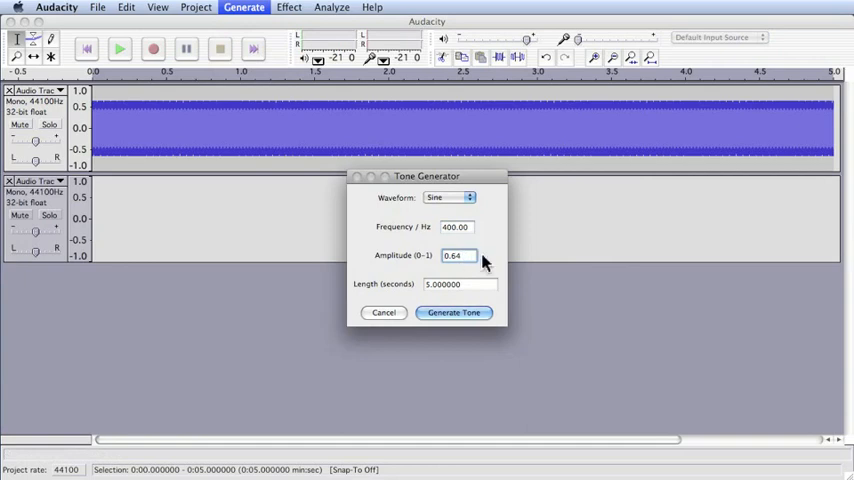
{"action": "type", "text": "0.32"}
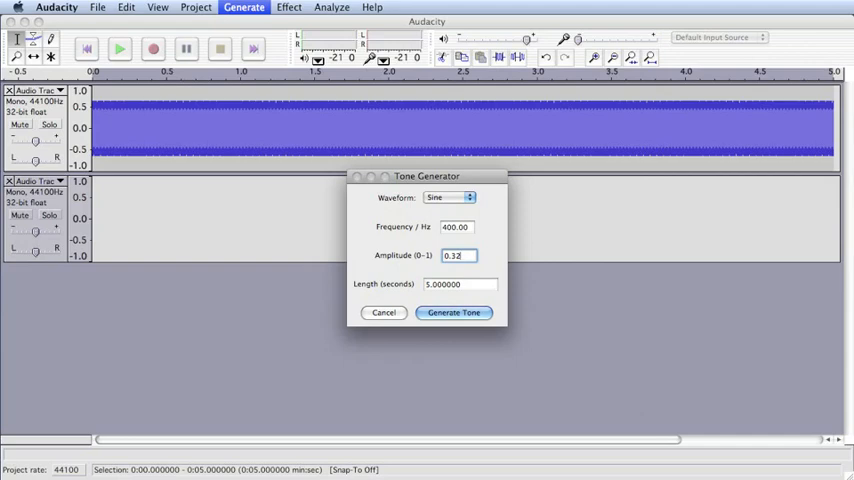
{"action": "mouse_move", "coordinate": [500, 269]}
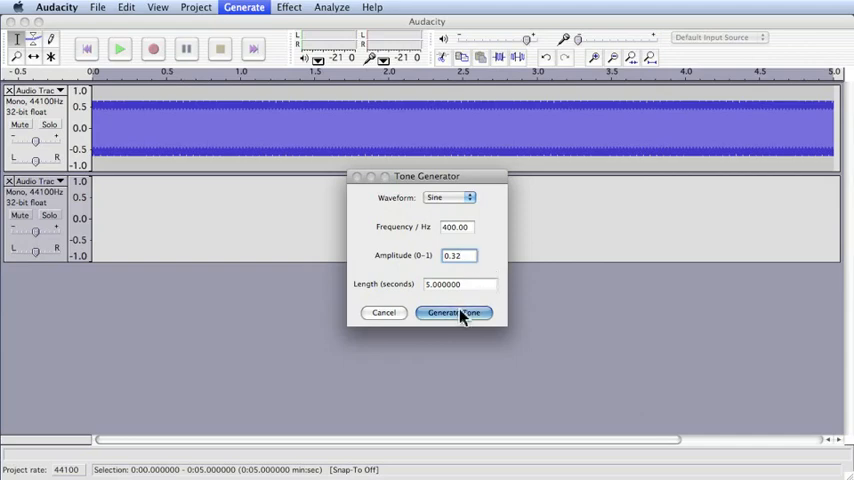
{"action": "left_click", "coordinate": [453, 312]}
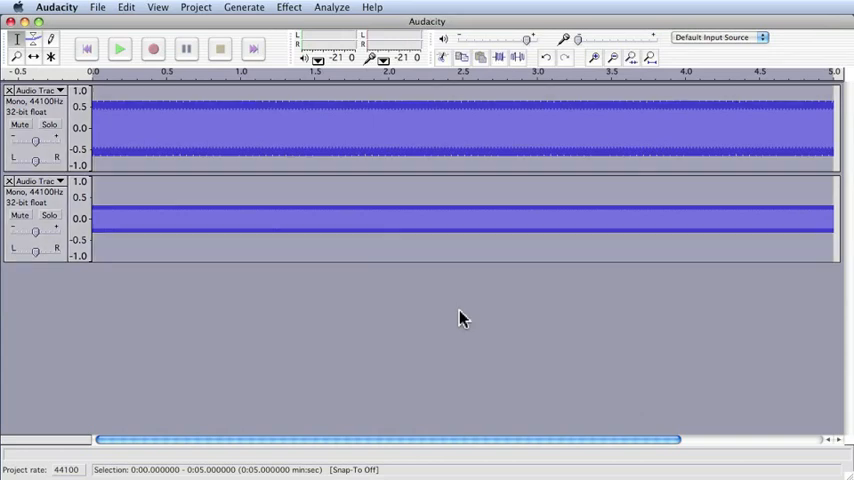
{"action": "mouse_move", "coordinate": [415, 303]}
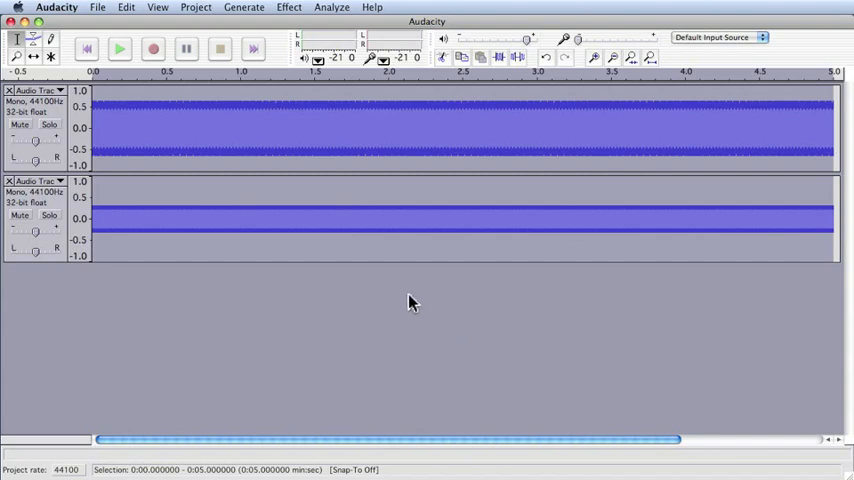
{"action": "left_click", "coordinate": [119, 48]}
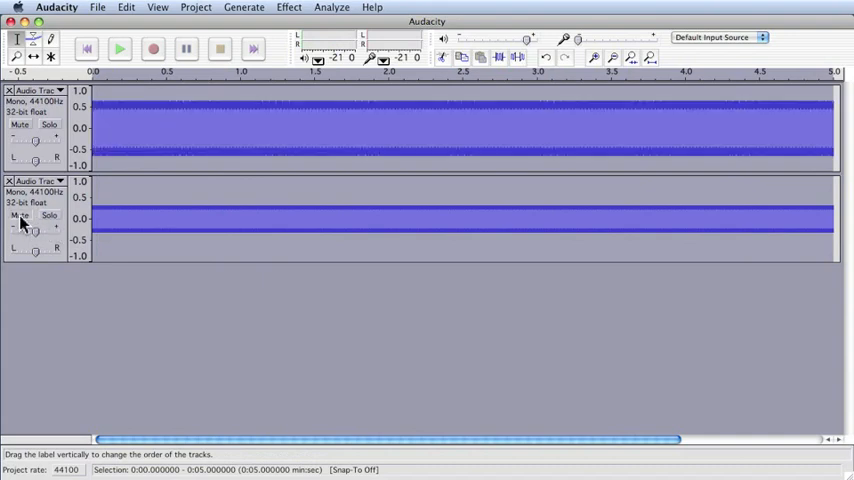
{"action": "mouse_move", "coordinate": [40, 168]}
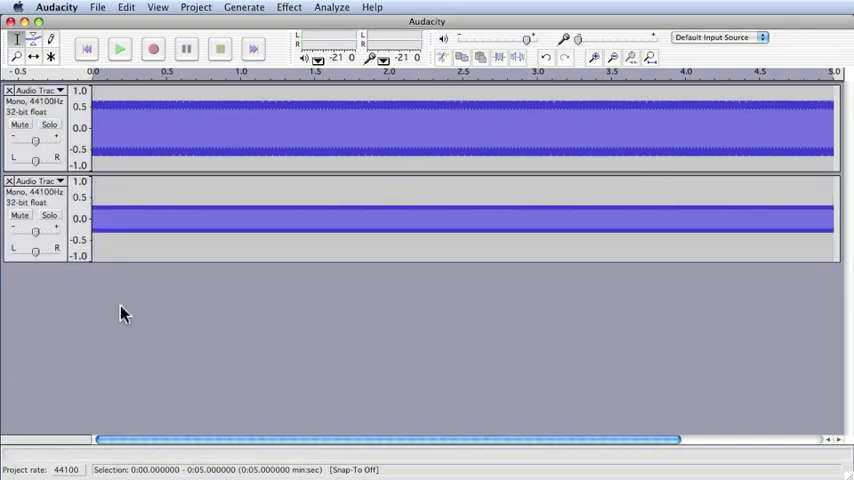
{"action": "mouse_move", "coordinate": [250, 347]}
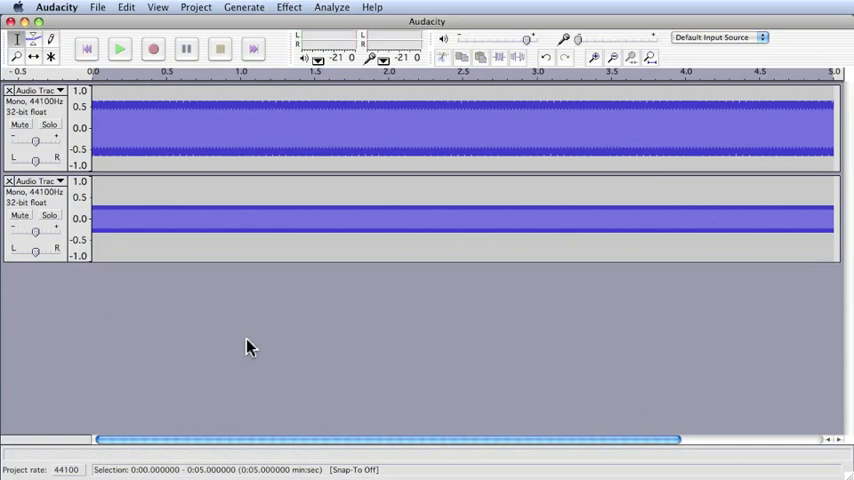
{"action": "mouse_move", "coordinate": [253, 344]}
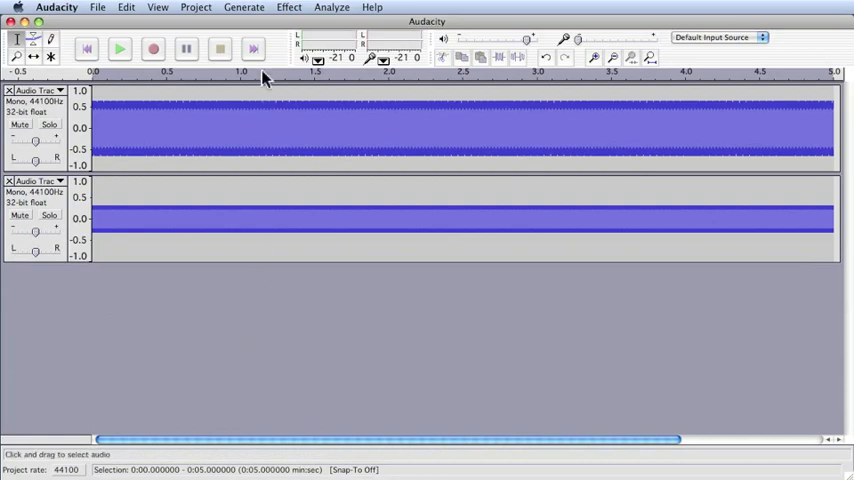
{"action": "mouse_move", "coordinate": [255, 8]}
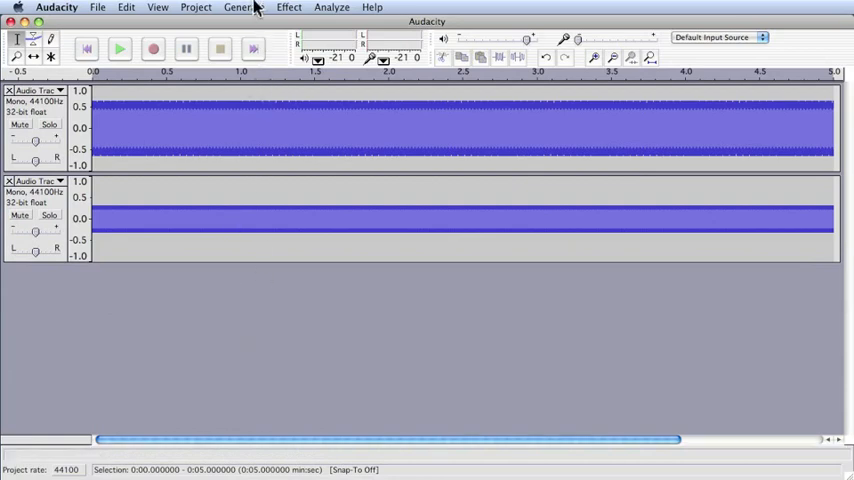
Set up a 600 Hz sine tone with amplitude 0.16 in the Tone generator, not yet generated
{"action": "left_click", "coordinate": [244, 7]}
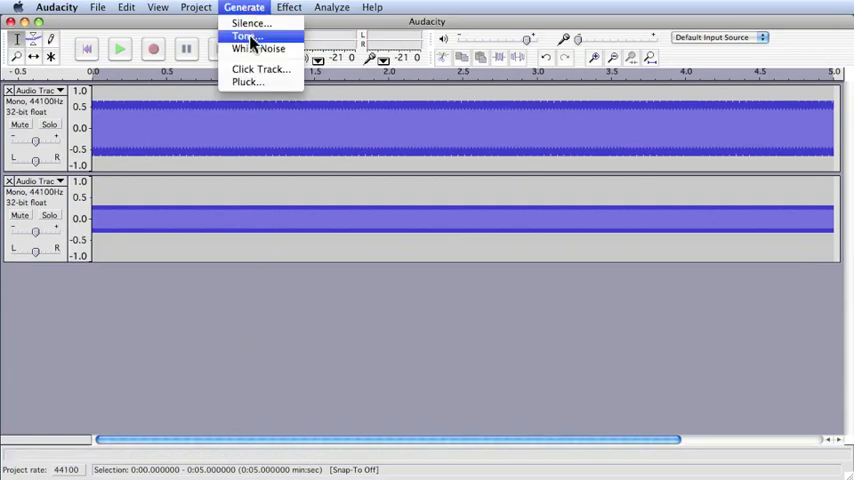
{"action": "left_click", "coordinate": [245, 37]}
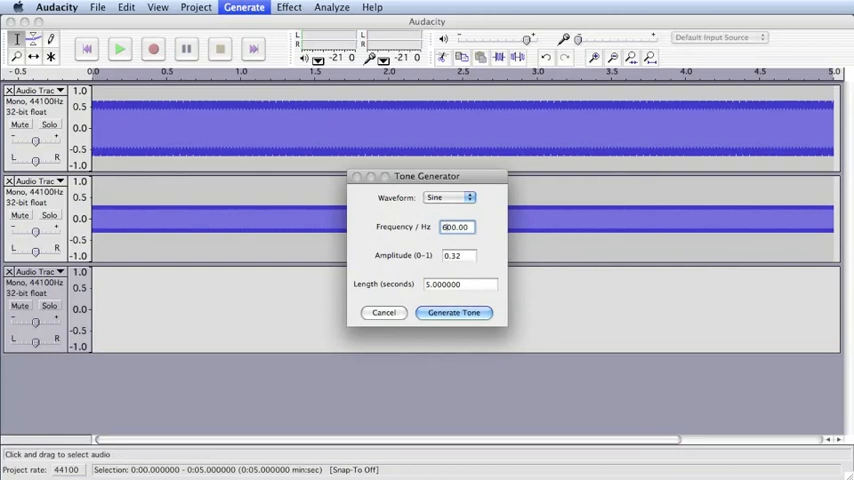
{"action": "left_click", "coordinate": [458, 255]}
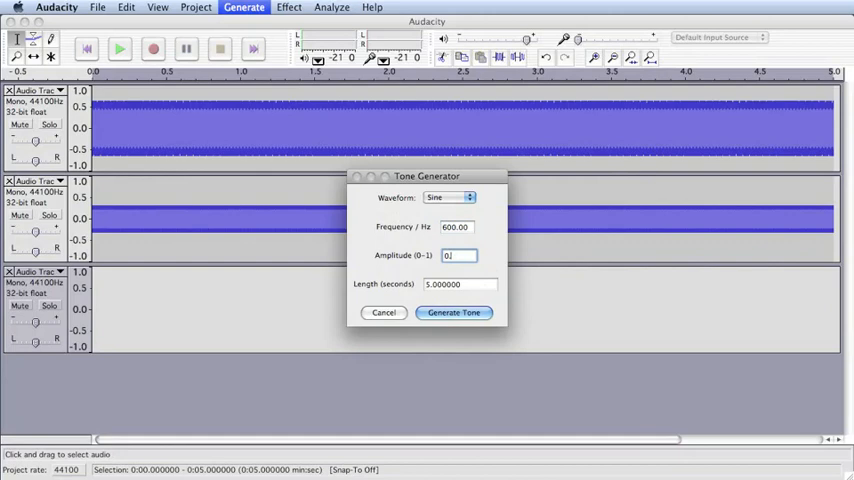
{"action": "type", "text": "0.16"}
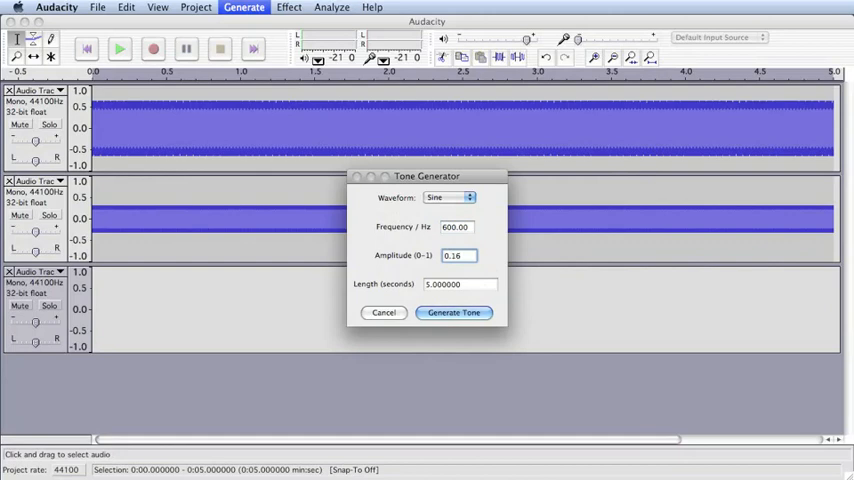
{"action": "mouse_move", "coordinate": [514, 258]}
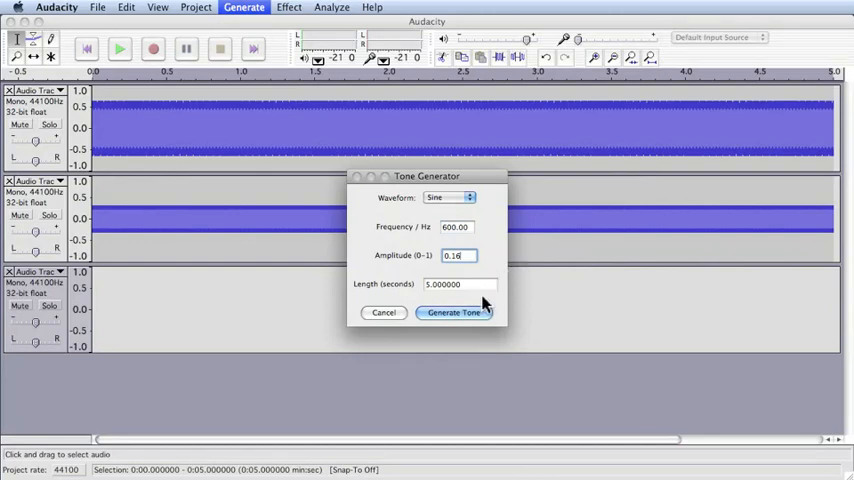
Generate the 5-second 600 Hz, 0.16-amplitude sine tone into the third track
{"action": "left_click", "coordinate": [452, 312]}
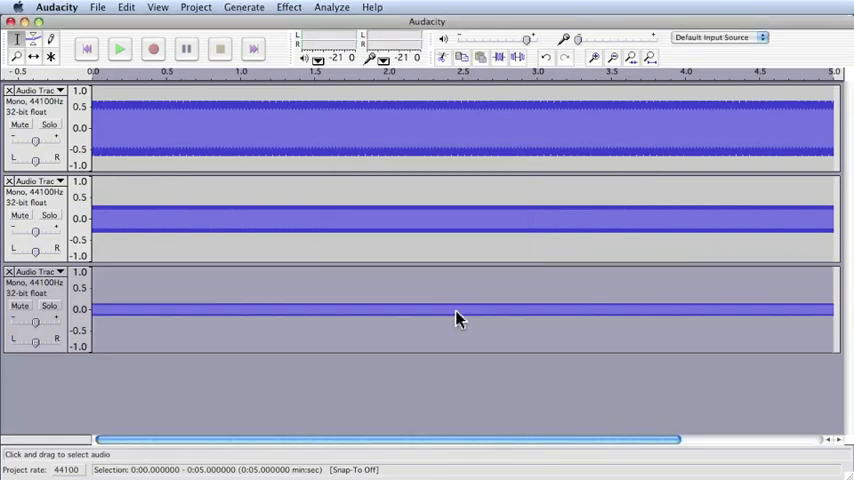
{"action": "mouse_move", "coordinate": [462, 397]}
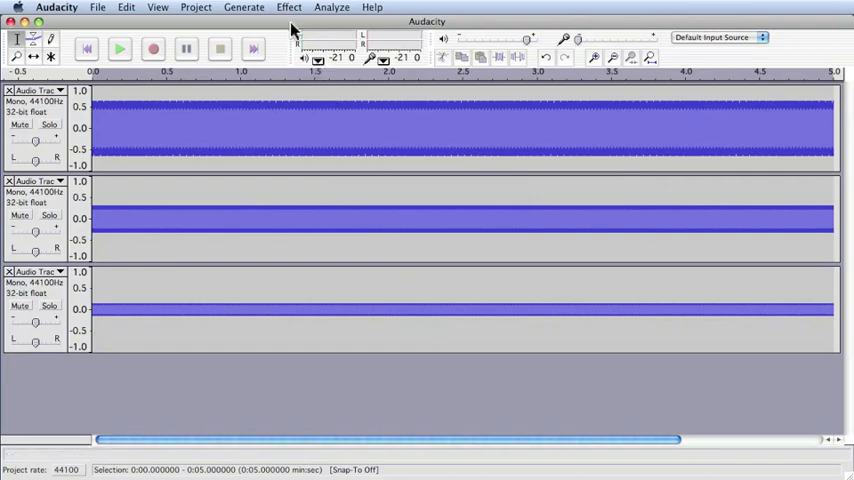
{"action": "mouse_move", "coordinate": [250, 7]}
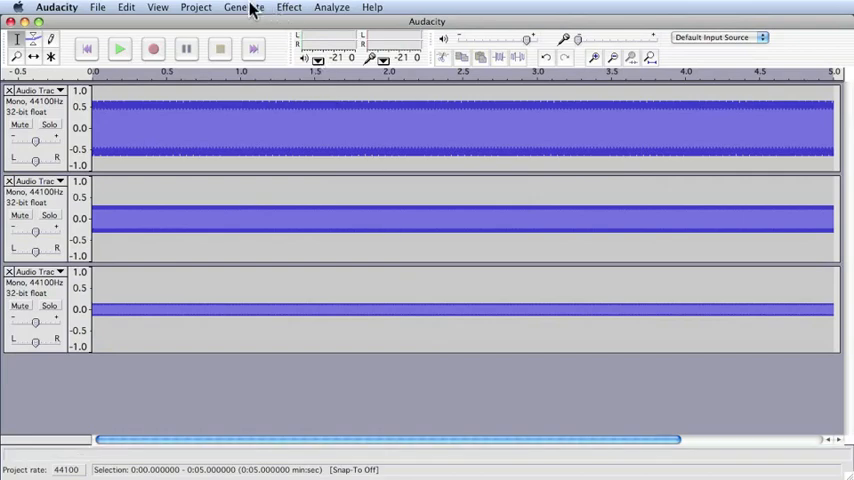
{"action": "mouse_move", "coordinate": [230, 419]}
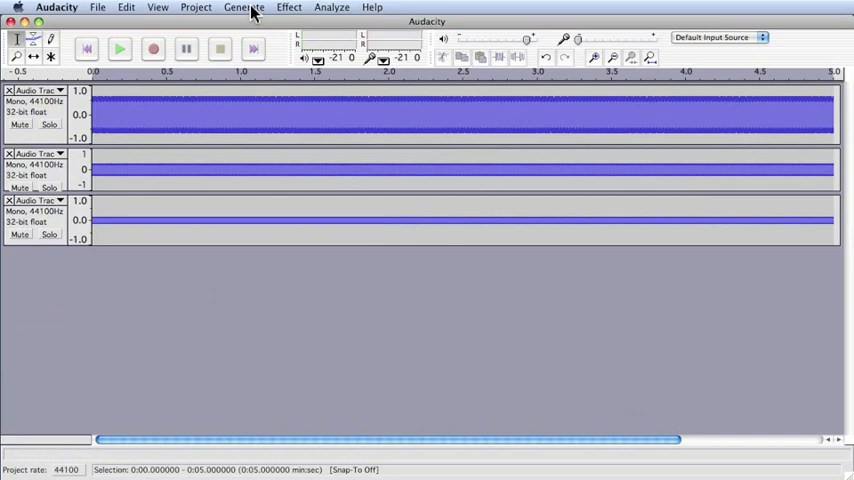
Generate a 5-second 800 Hz sine tone at amplitude 0.08 into a fourth track
{"action": "left_click", "coordinate": [244, 7]}
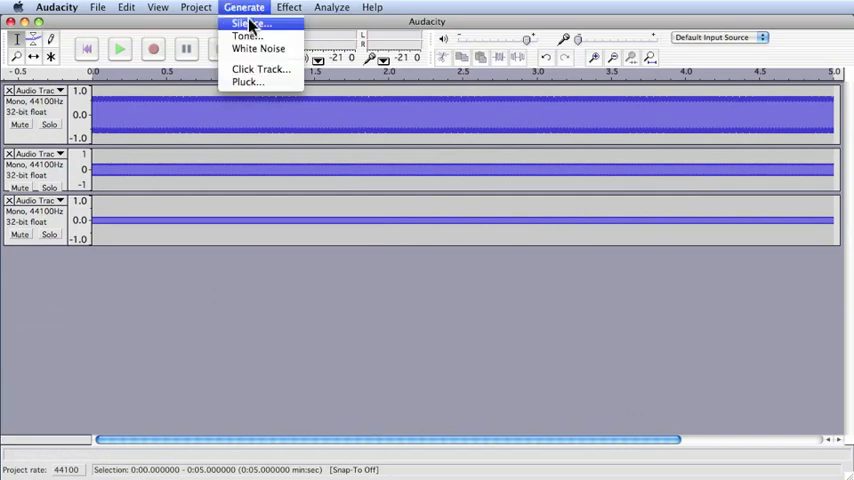
{"action": "left_click", "coordinate": [246, 36]}
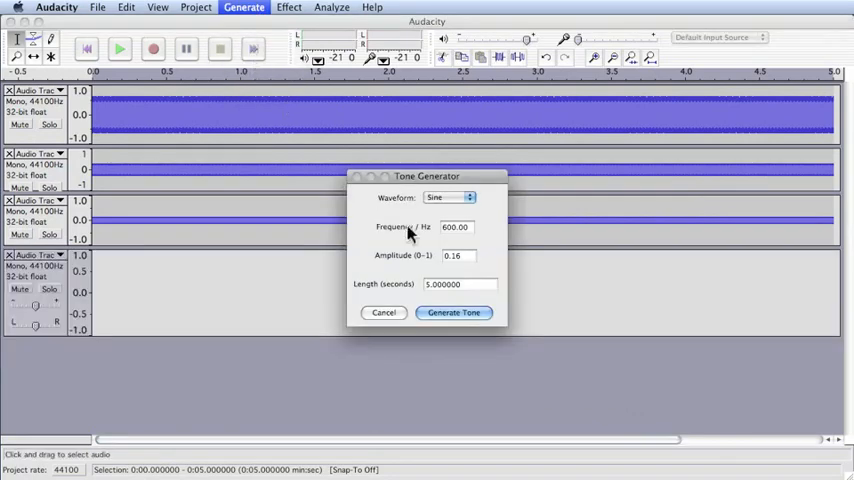
{"action": "left_click", "coordinate": [455, 227]}
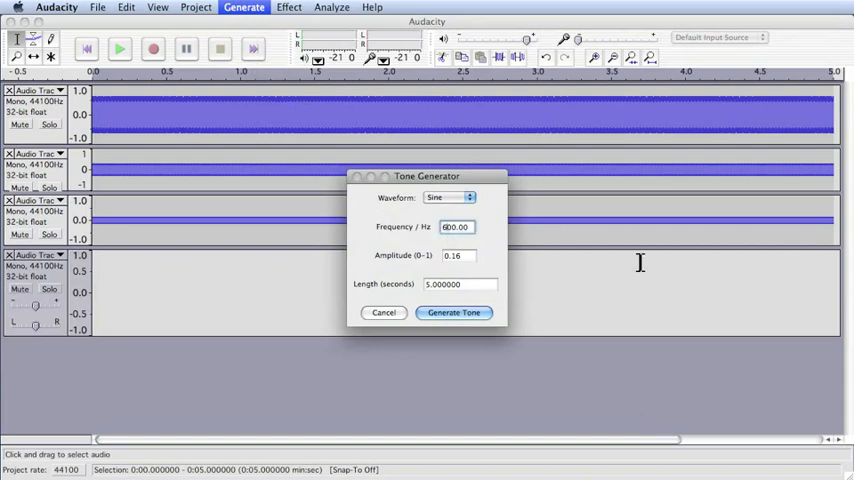
{"action": "type", "text": "800.00"}
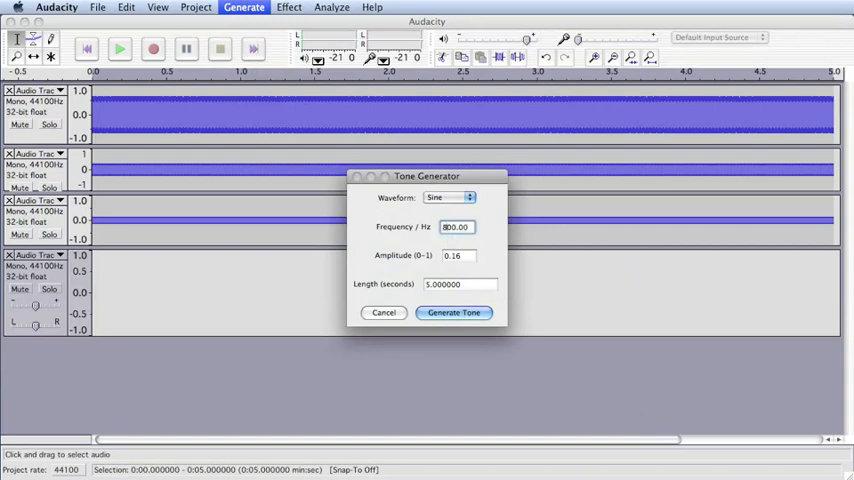
{"action": "left_click", "coordinate": [458, 255]}
{"action": "type", "text": "0.08"}
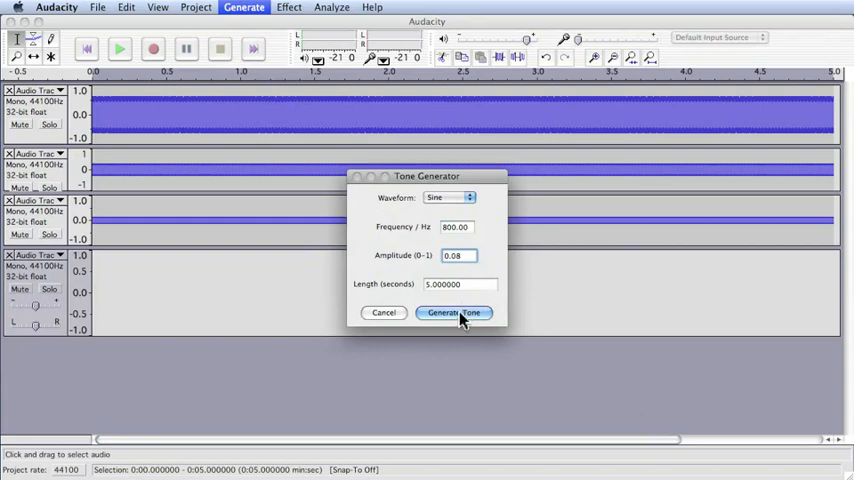
{"action": "left_click", "coordinate": [453, 312]}
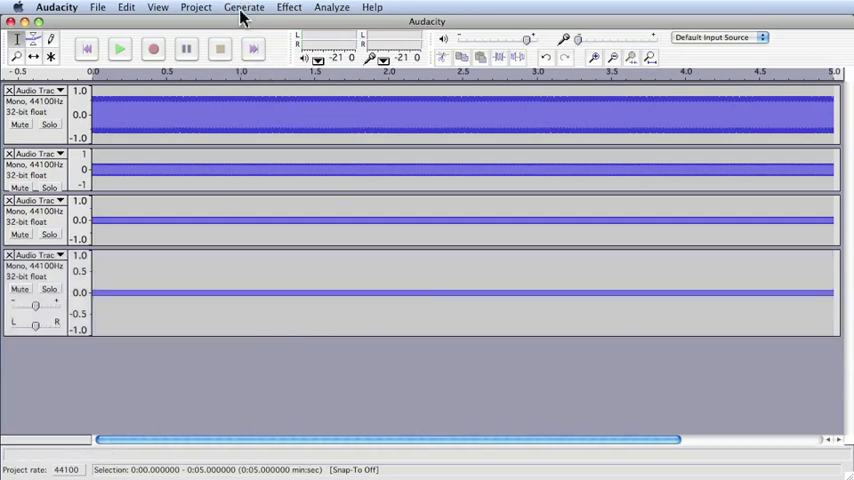
Generate a 5-second 1000 Hz sine tone at amplitude 0.04 into a fifth track
{"action": "left_click", "coordinate": [244, 7]}
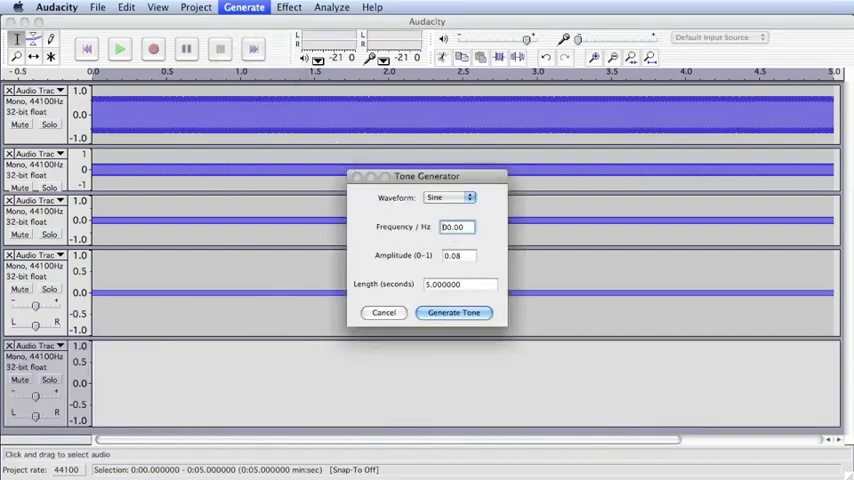
{"action": "type", "text": "1000.00"}
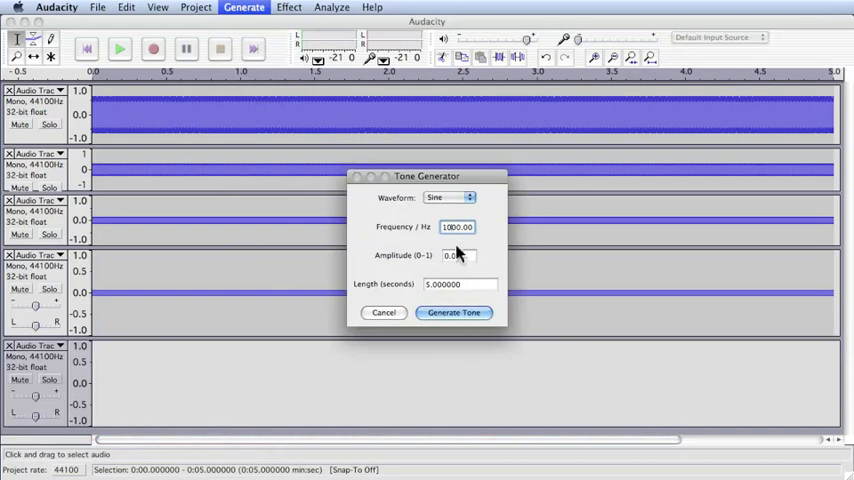
{"action": "type", "text": "0.08"}
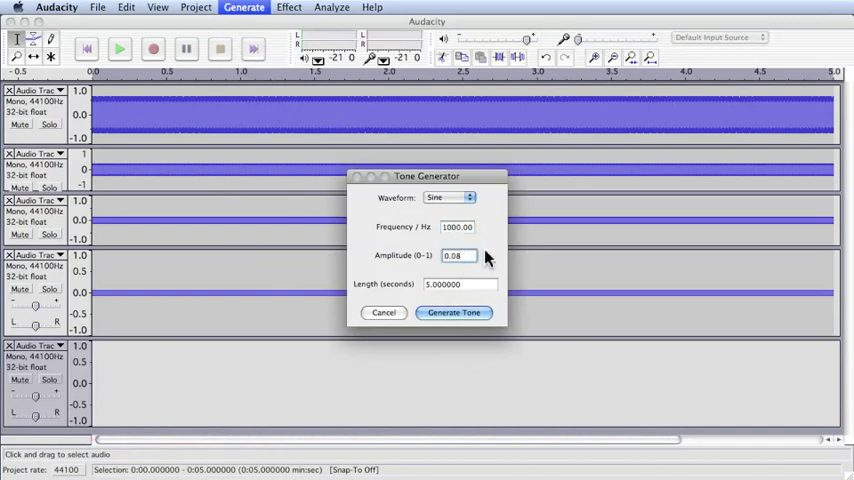
{"action": "type", "text": "0.04"}
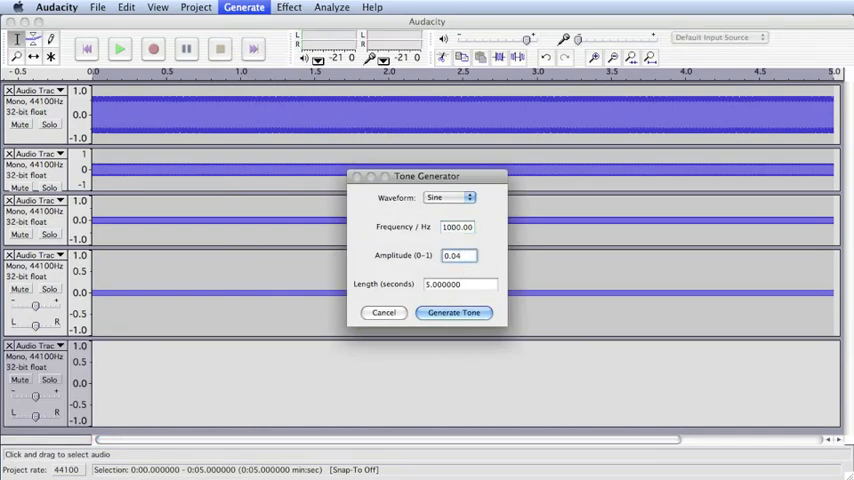
{"action": "left_click", "coordinate": [453, 312]}
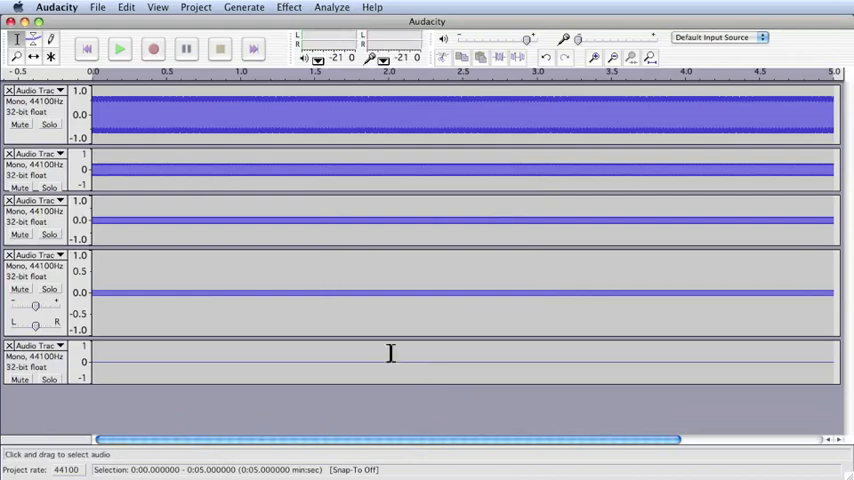
Generate a 5-second 1200 Hz sine tone at amplitude 0.02 into a sixth track
{"action": "left_click", "coordinate": [244, 7]}
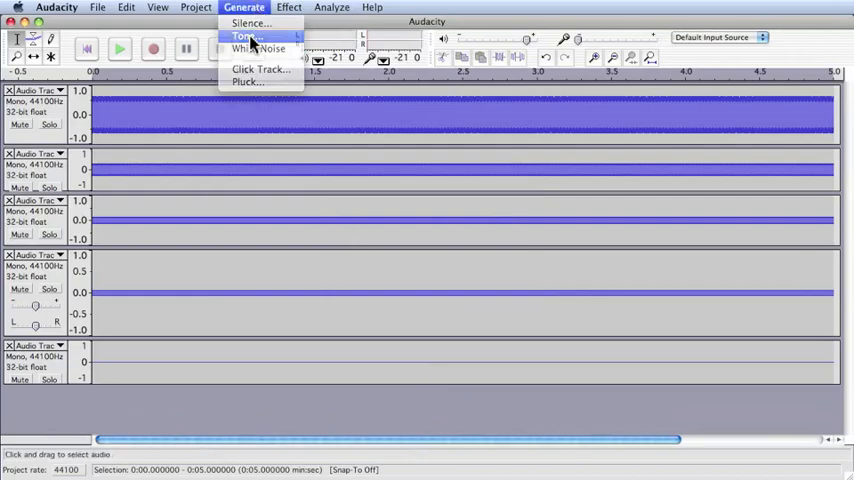
{"action": "left_click", "coordinate": [244, 36]}
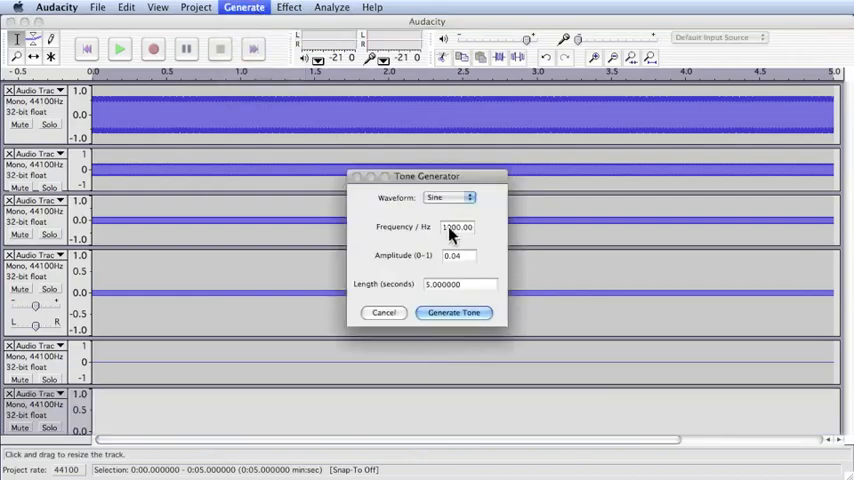
{"action": "left_click", "coordinate": [458, 227]}
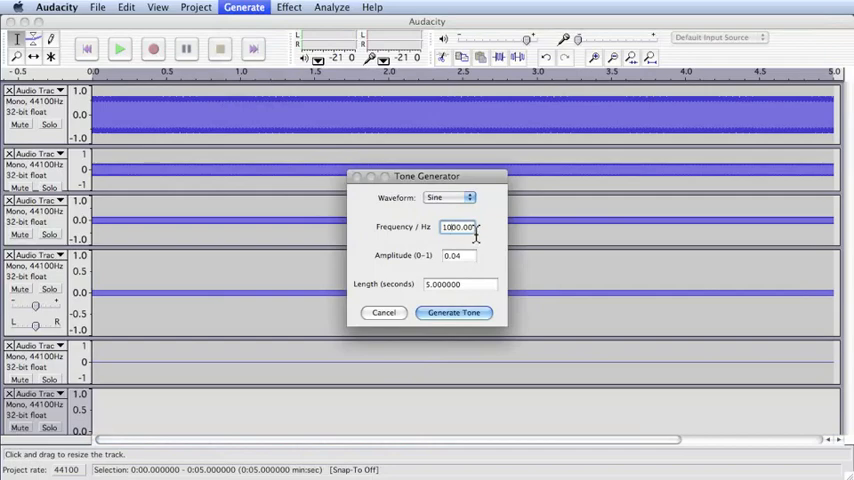
{"action": "type", "text": "1200.00"}
{"action": "left_click", "coordinate": [459, 255]}
{"action": "type", "text": "0.02"}
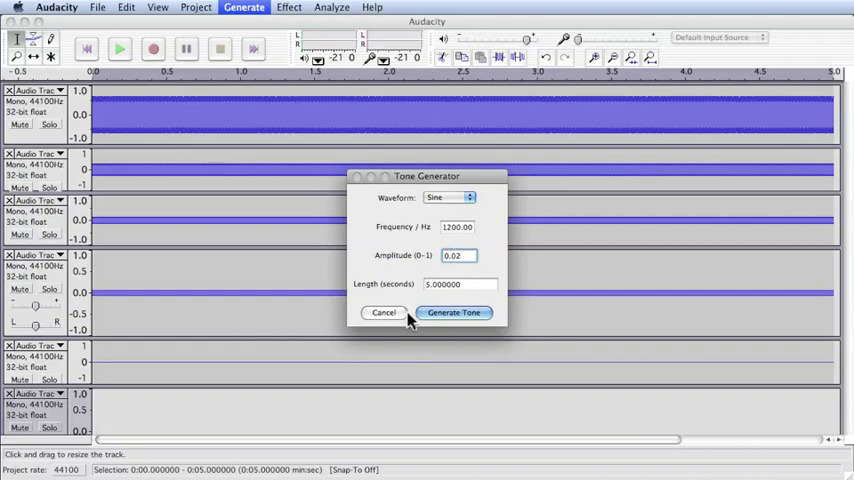
{"action": "left_click", "coordinate": [453, 312]}
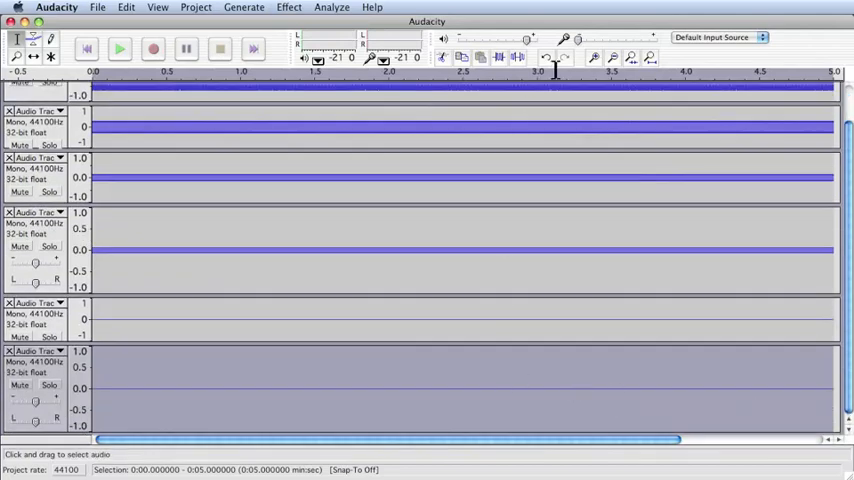
{"action": "left_click", "coordinate": [593, 57]}
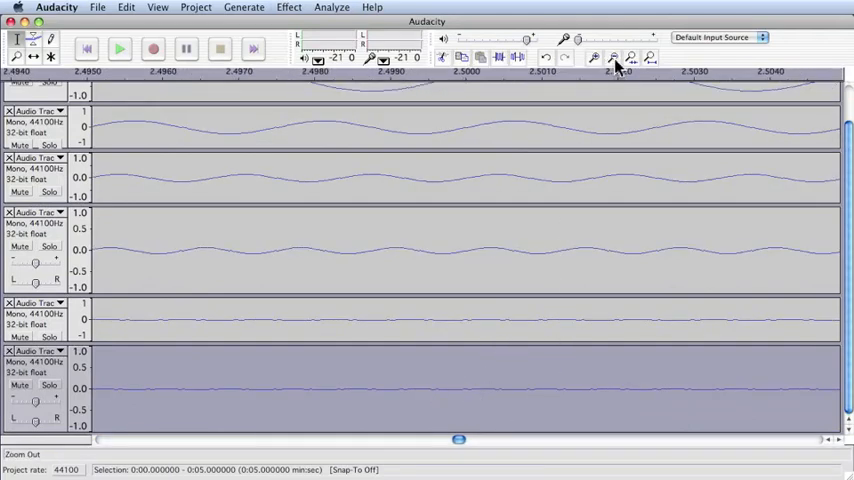
{"action": "left_click", "coordinate": [613, 57]}
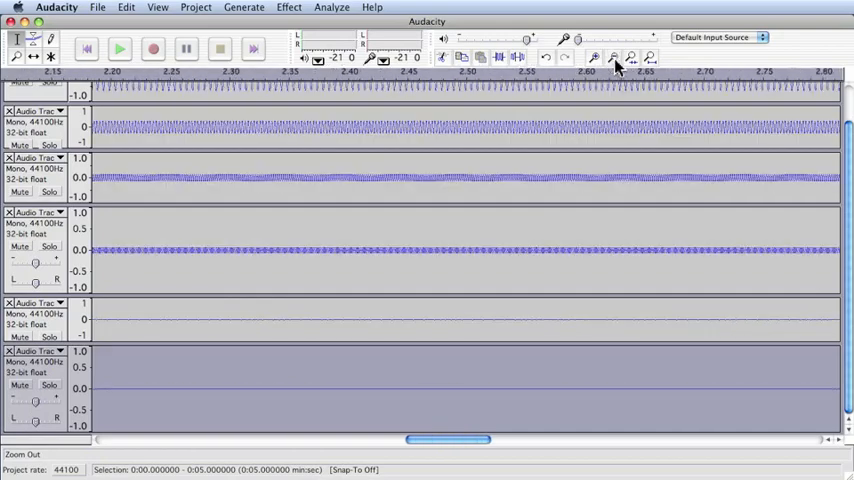
{"action": "left_click", "coordinate": [613, 57]}
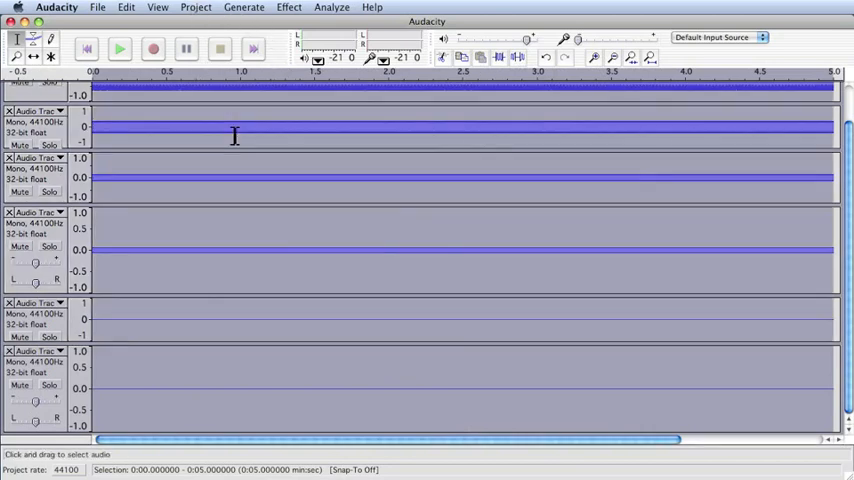
{"action": "left_click", "coordinate": [196, 7]}
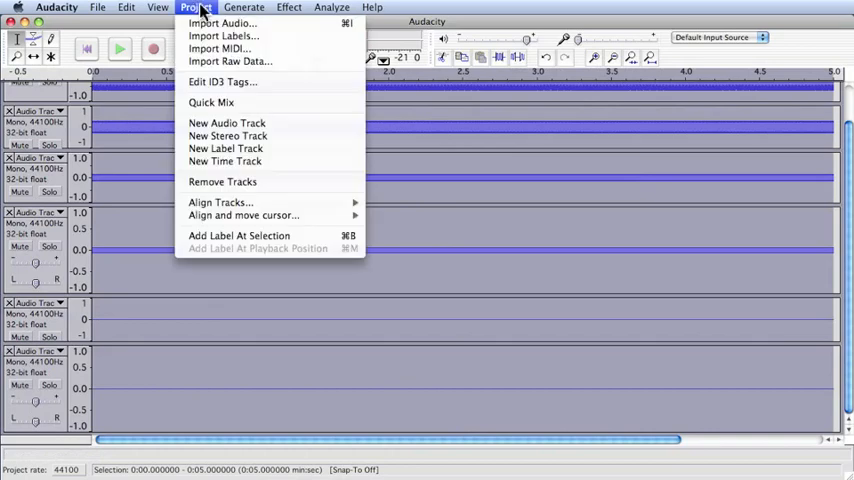
{"action": "left_click", "coordinate": [195, 7]}
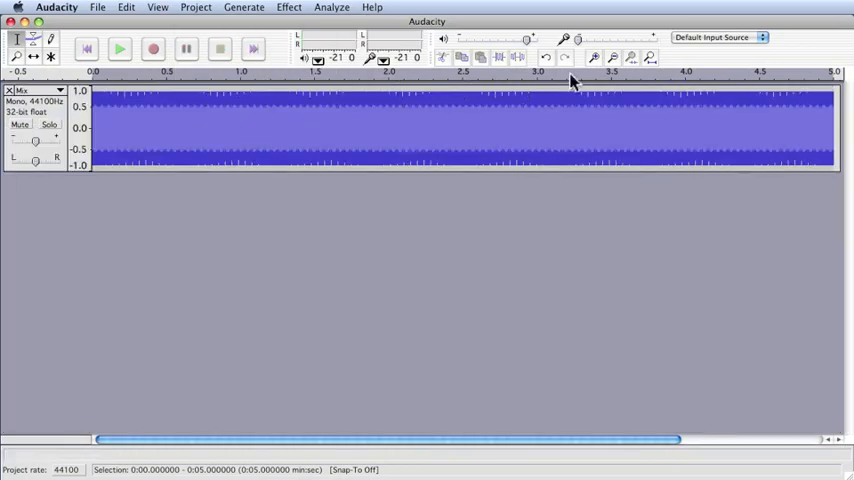
{"action": "left_click", "coordinate": [593, 57]}
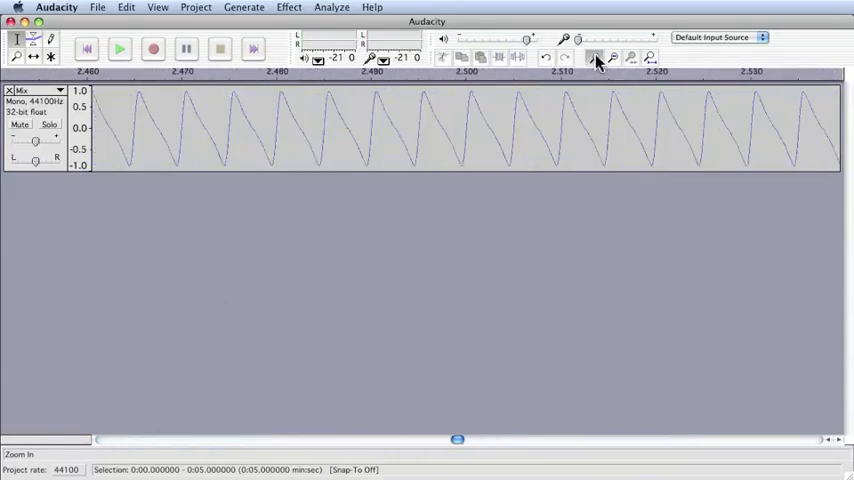
{"action": "left_click", "coordinate": [594, 57]}
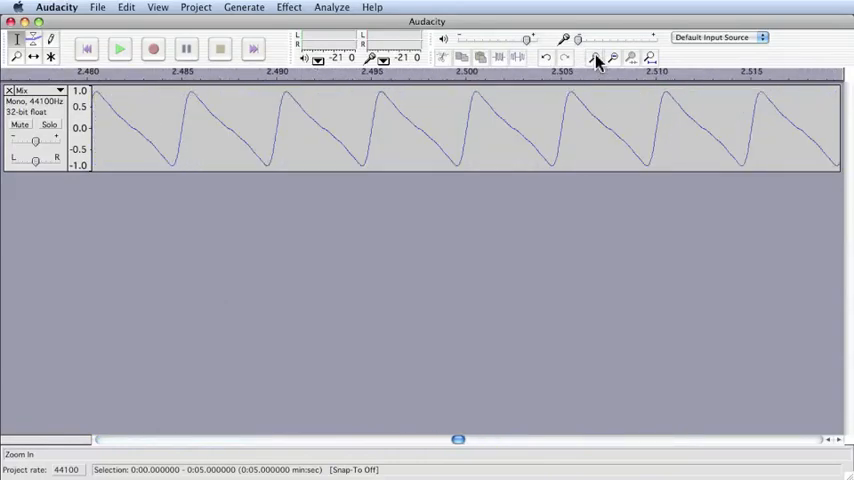
{"action": "left_click", "coordinate": [613, 57]}
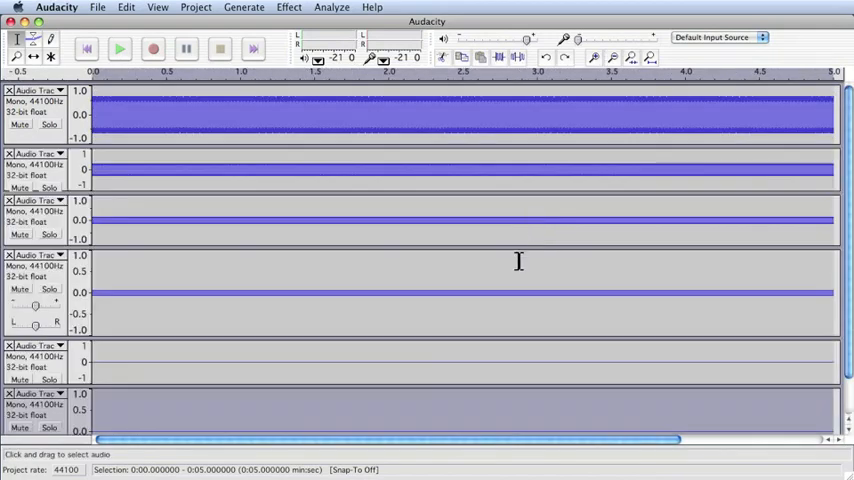
{"action": "mouse_move", "coordinate": [715, 338]}
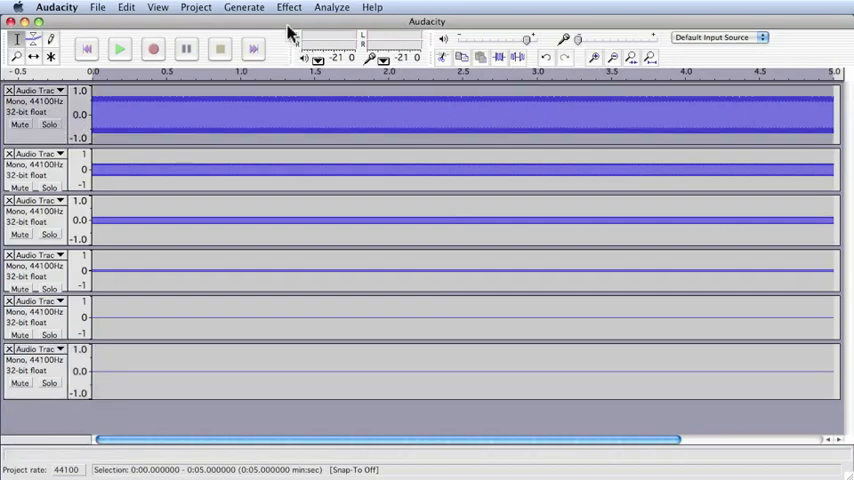
Apply Fade Out to the 200 Hz track and Fade In to the first half of the 400 Hz track
{"action": "left_click", "coordinate": [289, 7]}
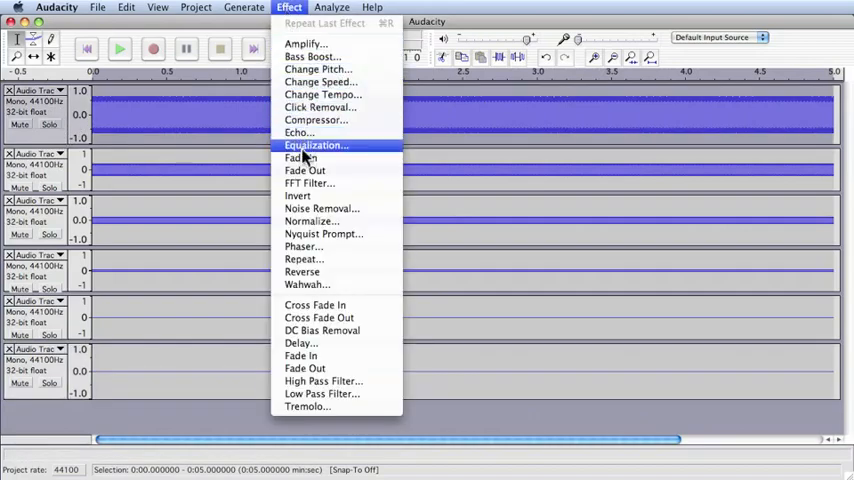
{"action": "left_click", "coordinate": [305, 170]}
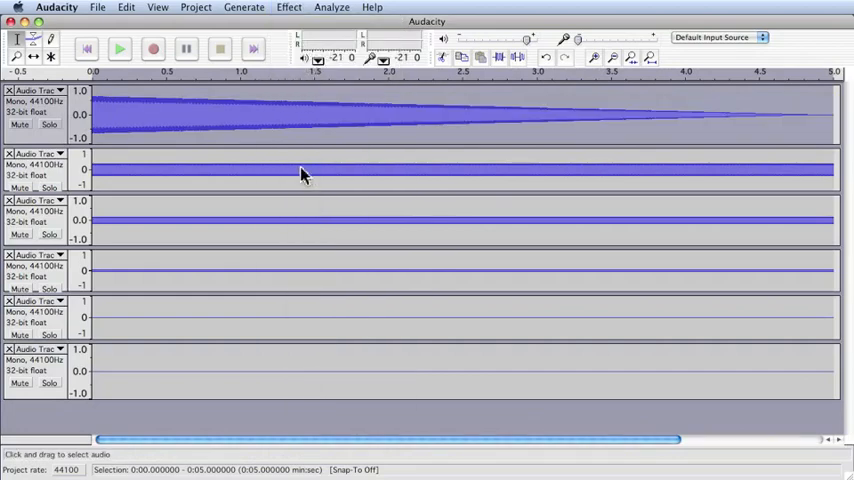
{"action": "mouse_move", "coordinate": [440, 185]}
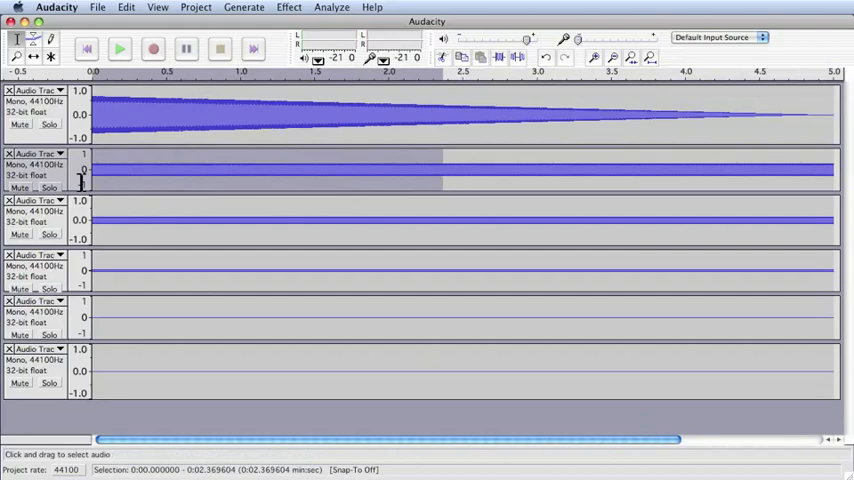
{"action": "left_click", "coordinate": [288, 7]}
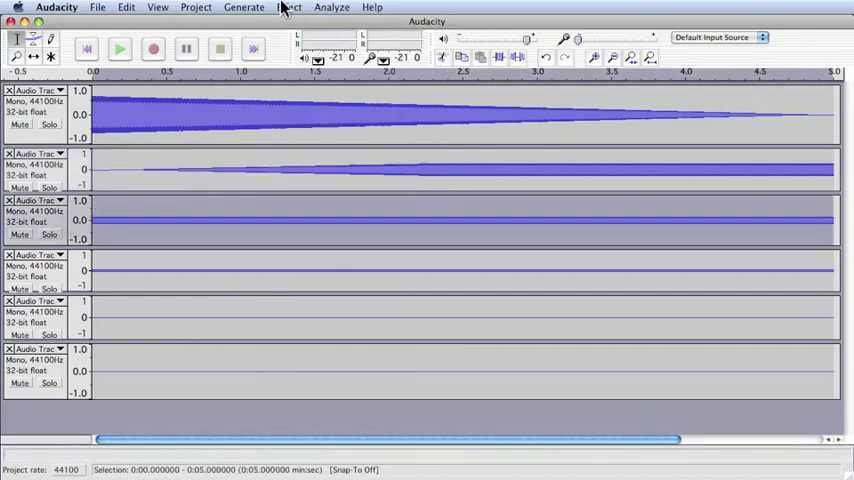
Apply Fade In to the 600 Hz track, then play and stop the combined mix
{"action": "left_click", "coordinate": [288, 7]}
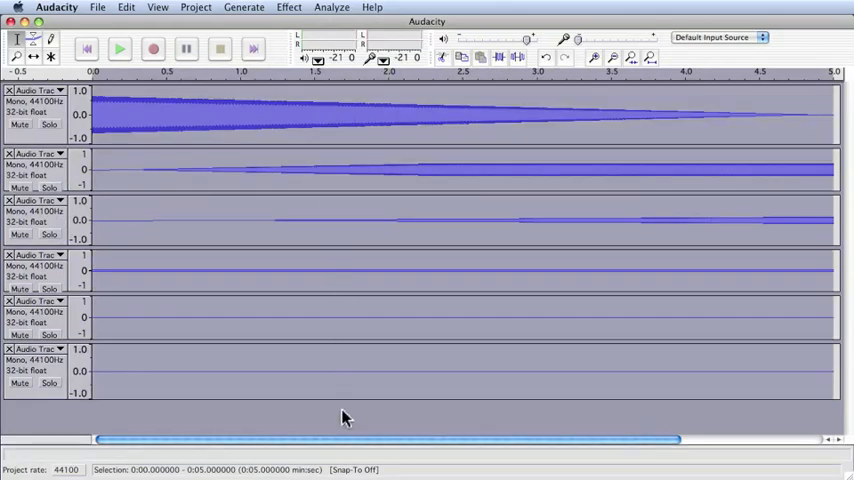
{"action": "left_click", "coordinate": [119, 48]}
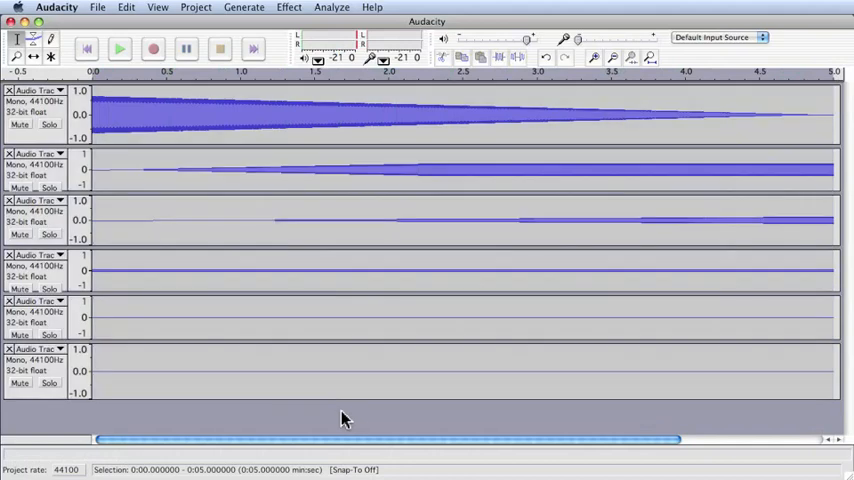
{"action": "mouse_move", "coordinate": [406, 410]}
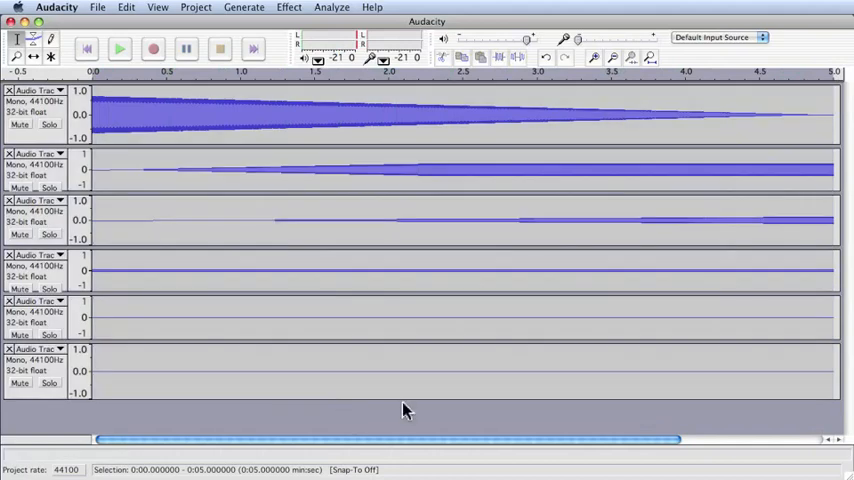
{"action": "left_click", "coordinate": [33, 39]}
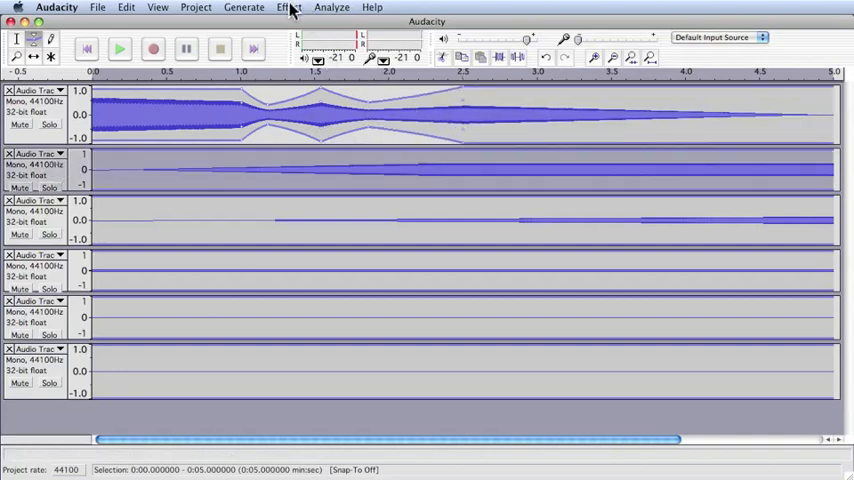
Bring up the Effect list after reshaping track 1's envelope between 1 and 2.5 s
{"action": "left_click", "coordinate": [288, 7]}
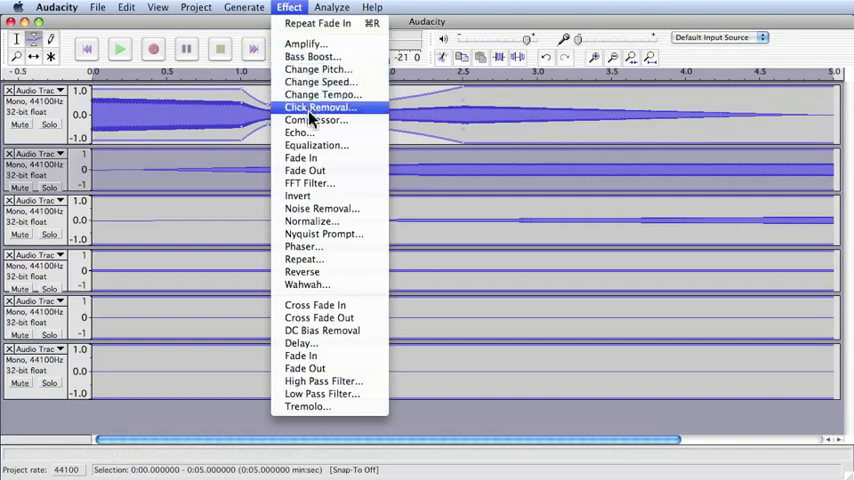